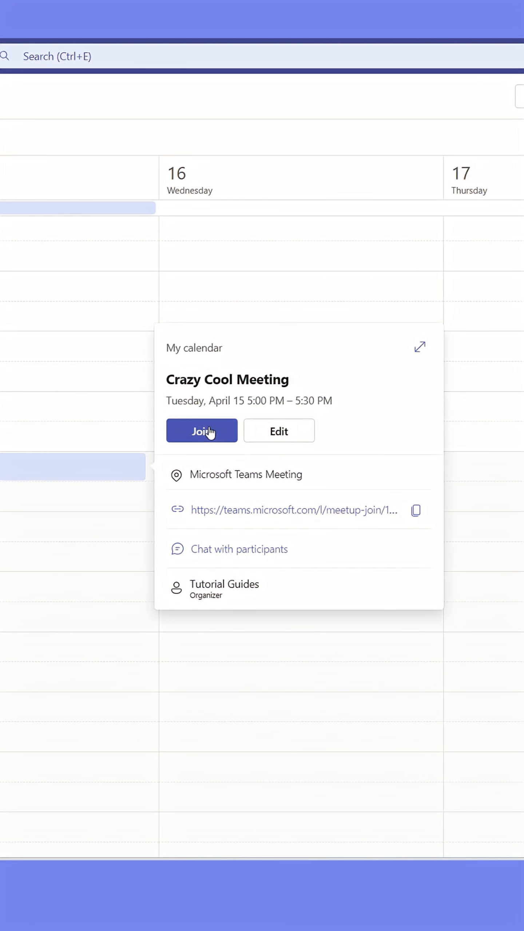
Join the Crazy Cool Meeting from the calendar event
{"action": "left_click", "coordinate": [202, 431]}
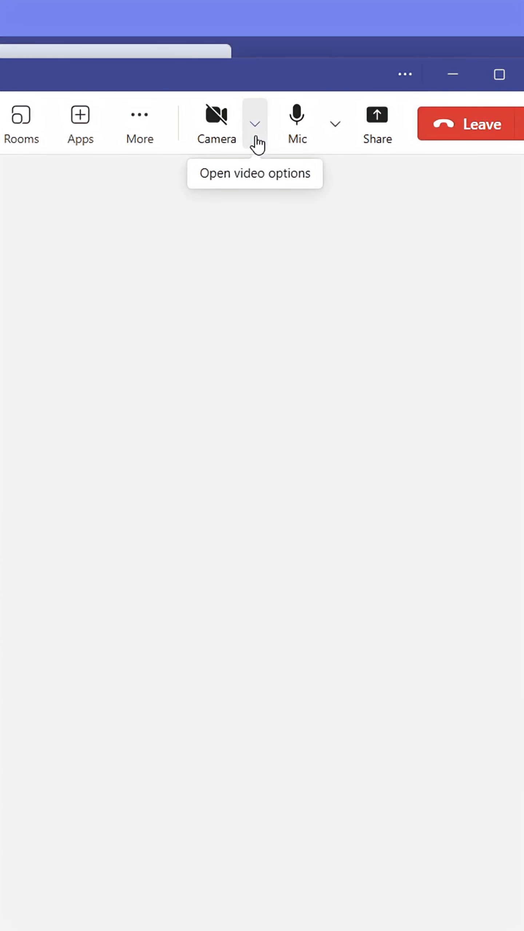
Raise the Soft focus slider to its maximum in the meeting's video options
{"action": "left_click", "coordinate": [254, 123]}
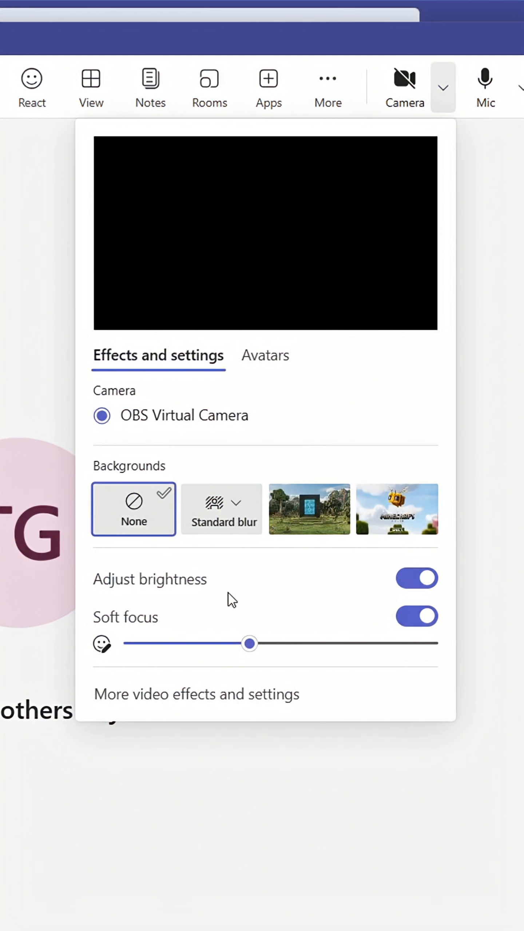
{"action": "left_click_drag", "start_coordinate": [249, 644], "coordinate": [431, 643]}
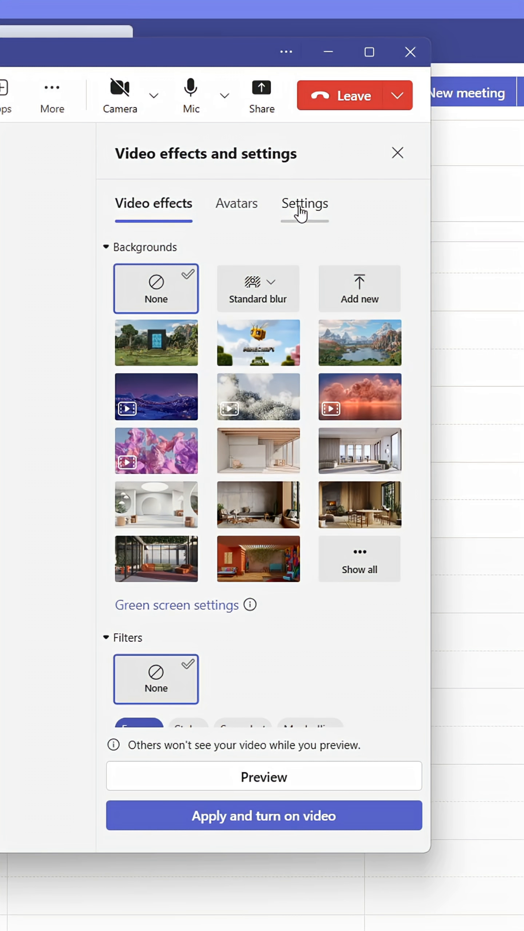
Toggle Mirror my video on and off in the camera settings, then return to the calendar's app options menu
{"action": "left_click", "coordinate": [304, 204]}
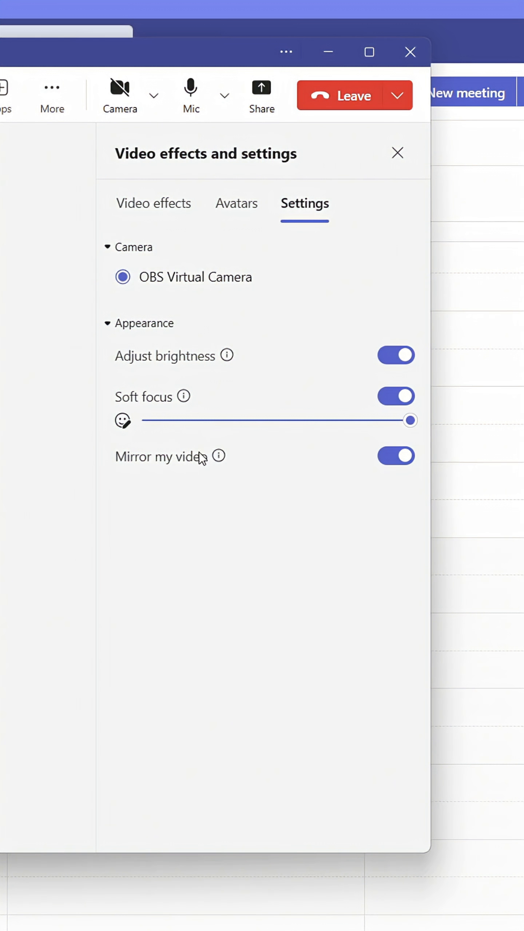
{"action": "left_click", "coordinate": [396, 456]}
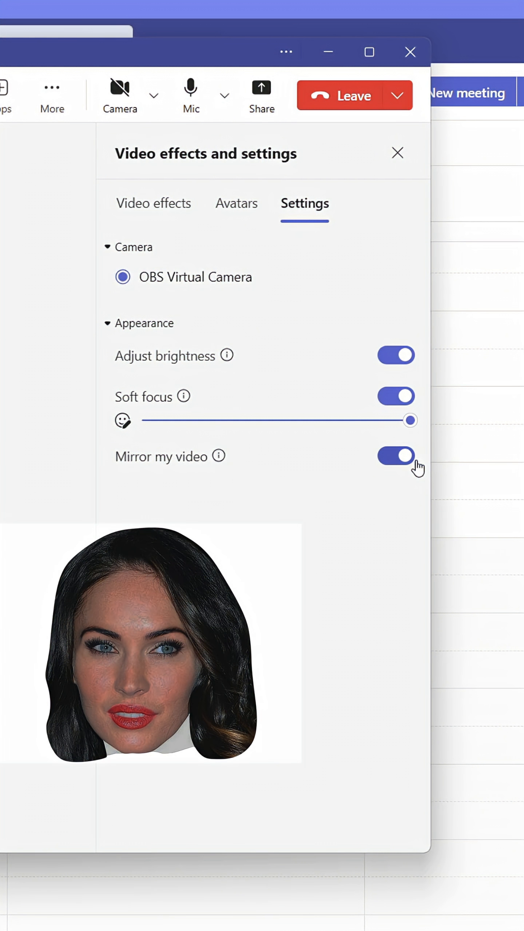
{"action": "left_click", "coordinate": [395, 456]}
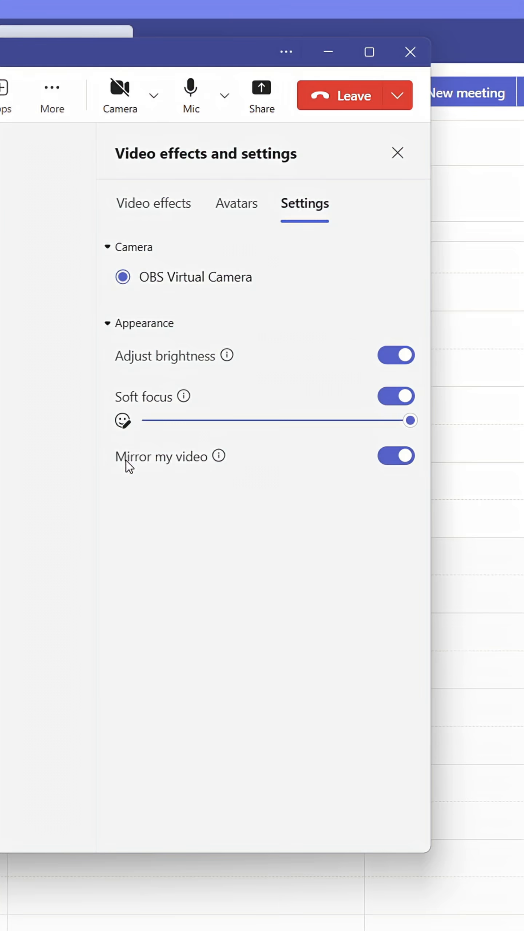
{"action": "left_click", "coordinate": [365, 66]}
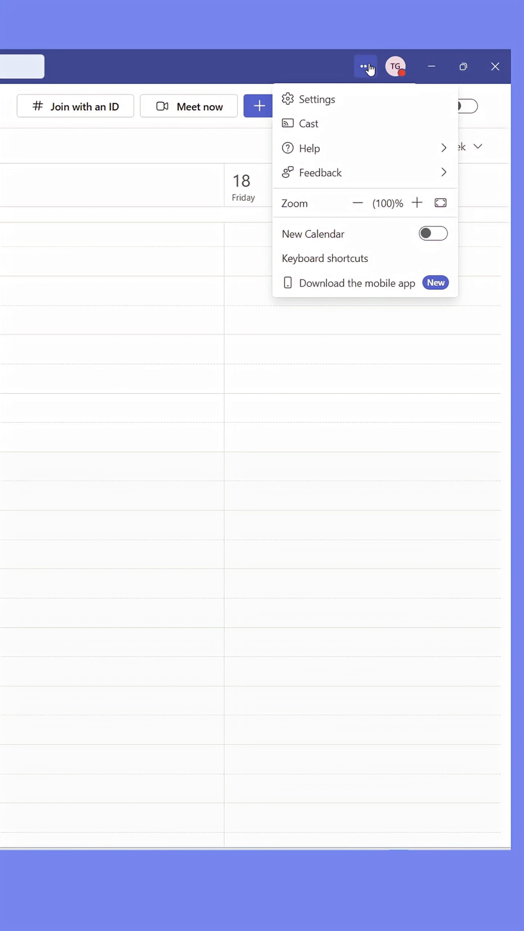
Show the Devices settings page scrolled to the Video settings for mirroring, brightness and soft focus
{"action": "left_click", "coordinate": [317, 99]}
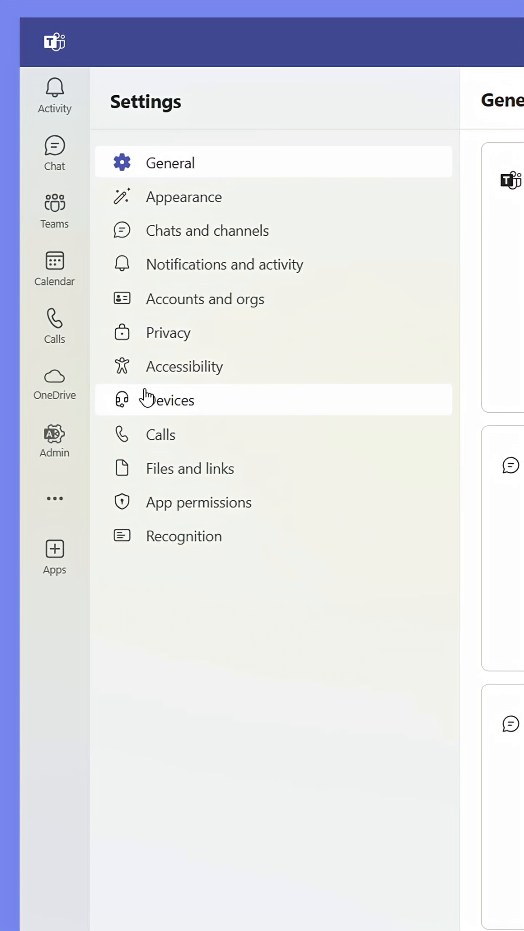
{"action": "left_click", "coordinate": [175, 399]}
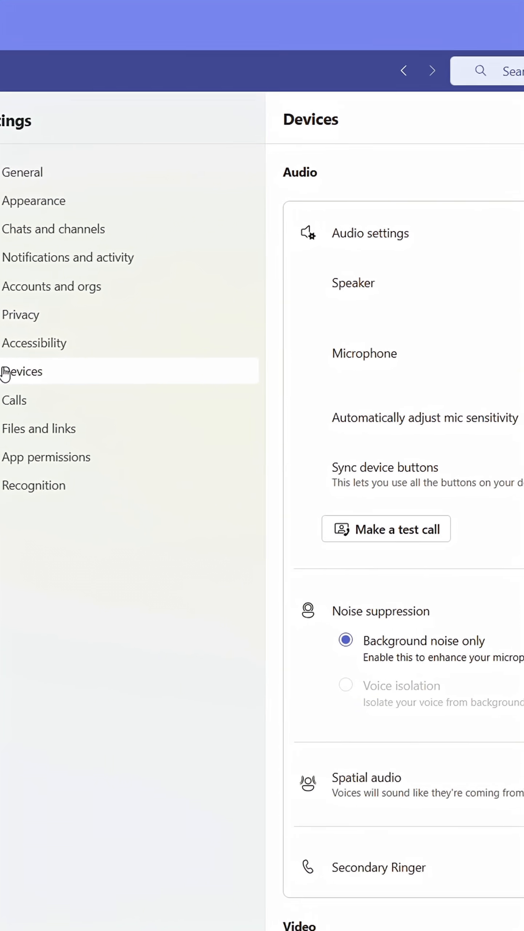
{"action": "scroll", "scroll_direction": "down", "scroll_amount": 3}
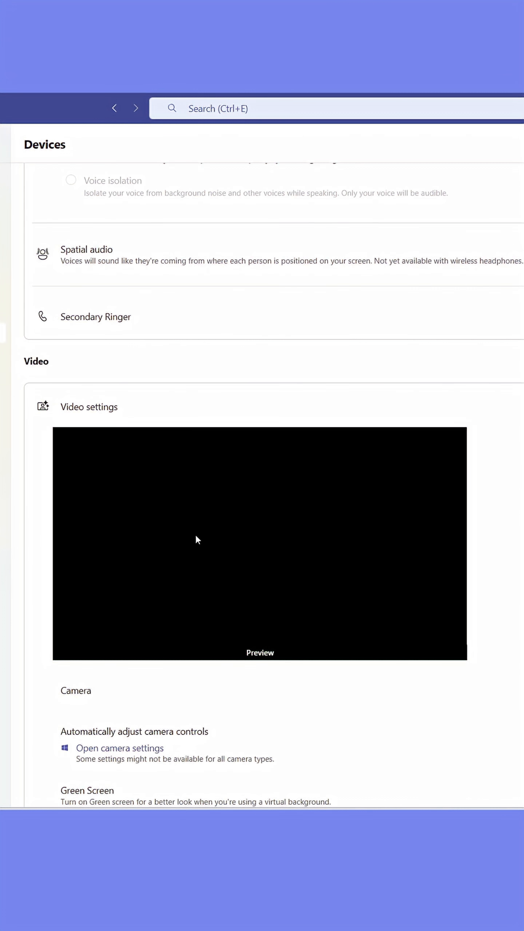
{"action": "scroll", "scroll_direction": "down", "scroll_amount": 3}
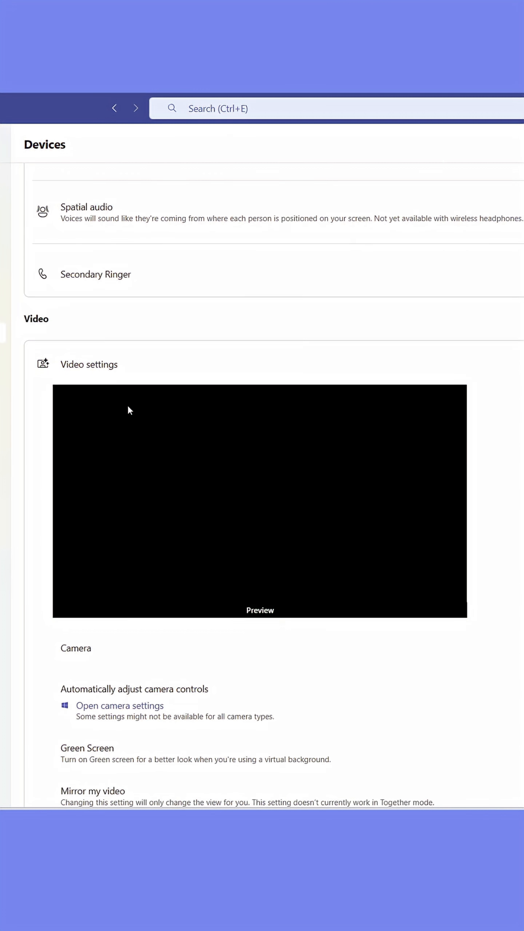
{"action": "scroll", "scroll_direction": "down", "scroll_amount": 3}
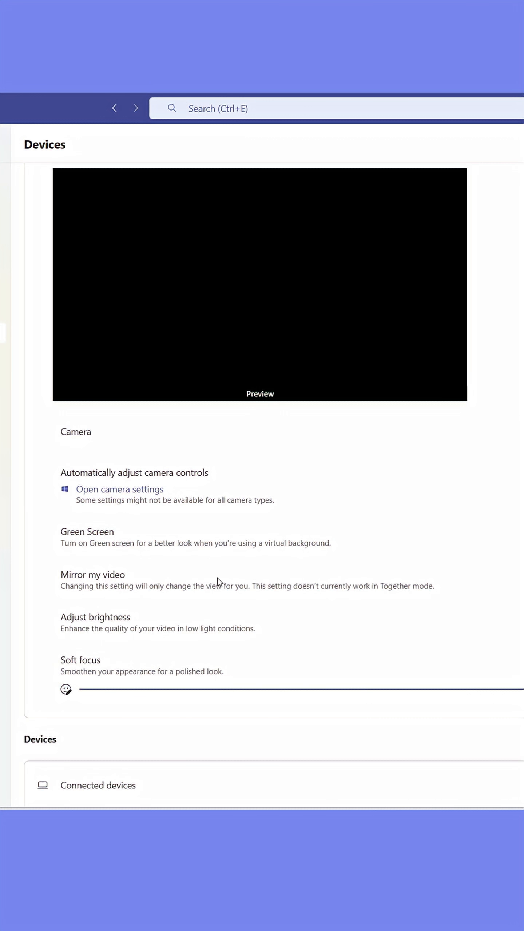
Launch the Windows camera page under Bluetooth & devices with brightness, contrast, sharpness and saturation options
{"action": "left_click", "coordinate": [119, 489]}
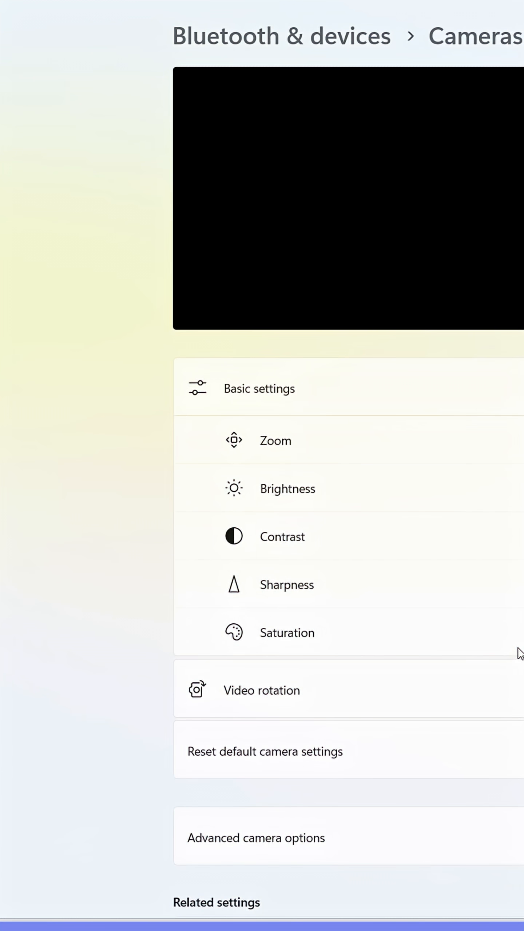
{"action": "mouse_move", "coordinate": [296, 546]}
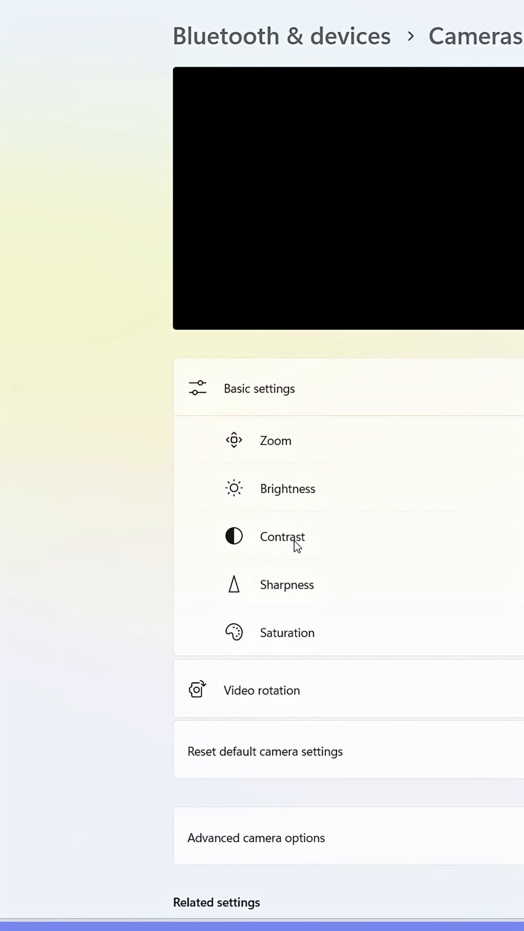